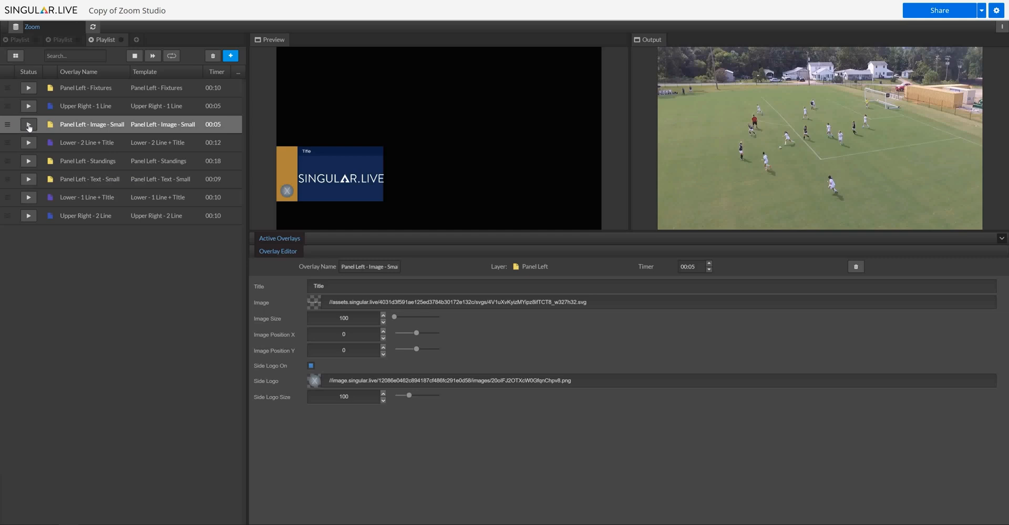
Step: Give the Panel Left - Fixtures overlay a 5-second timer in the Zoom Studio playlist
click(29, 125)
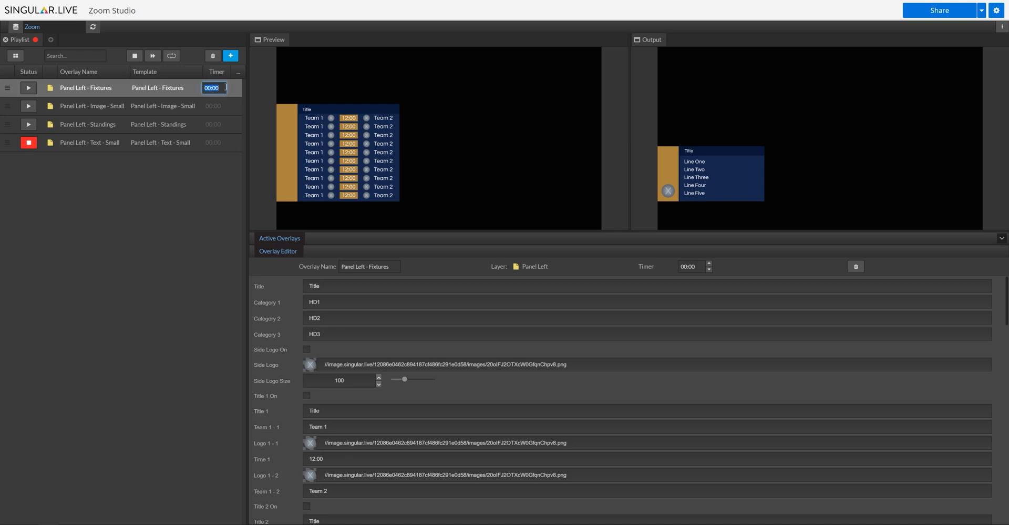
text(5)
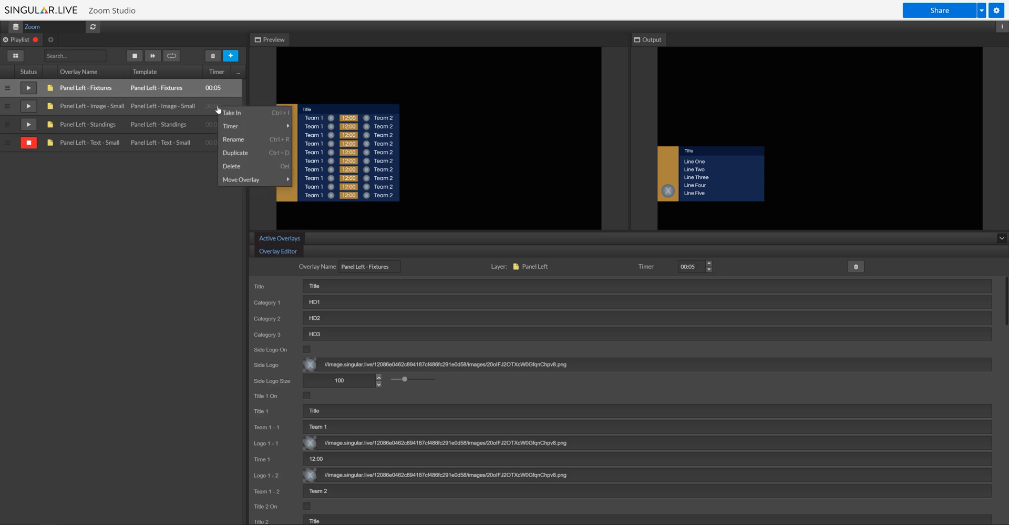
mouse_move(241, 126)
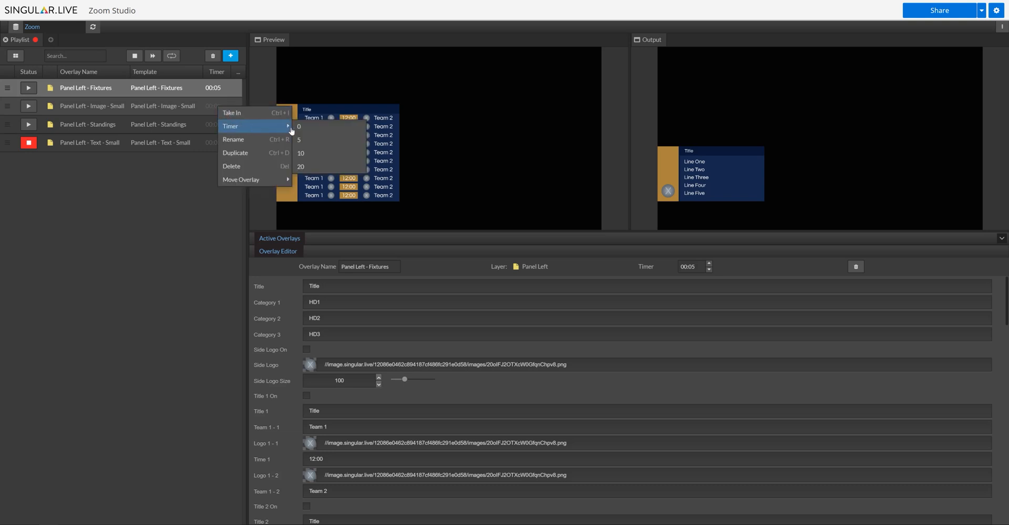
Step: Give the Image - Small and Standings side panels 5-second timers
click(93, 106)
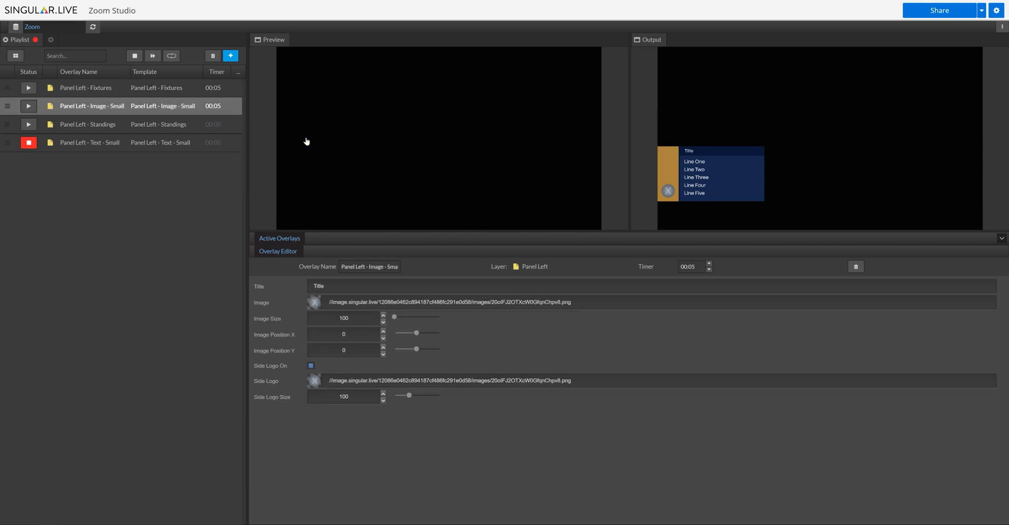
click(88, 125)
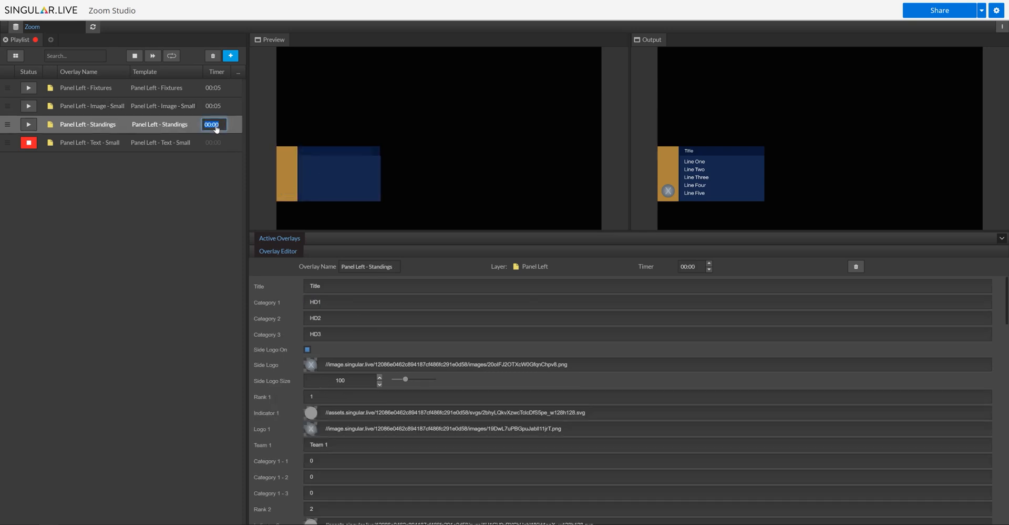
click(30, 125)
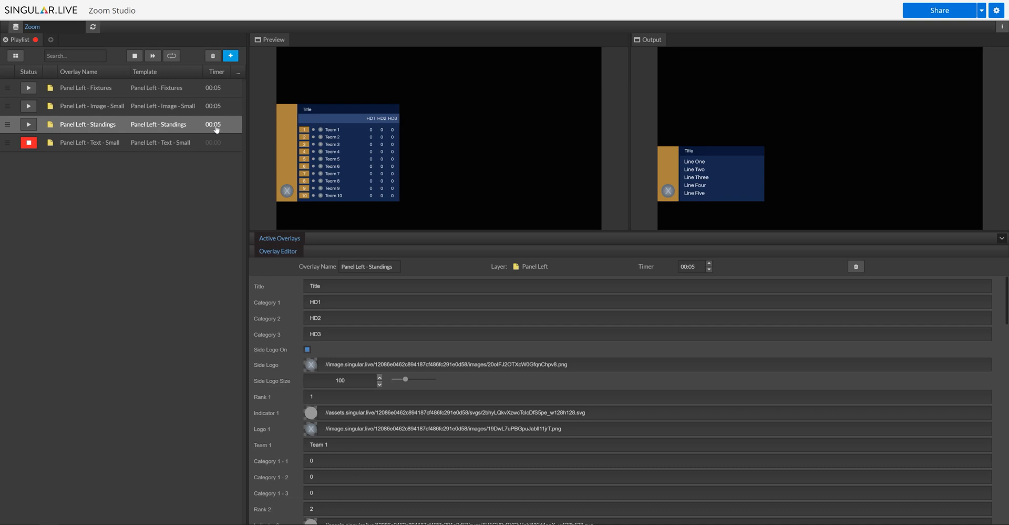
click(93, 143)
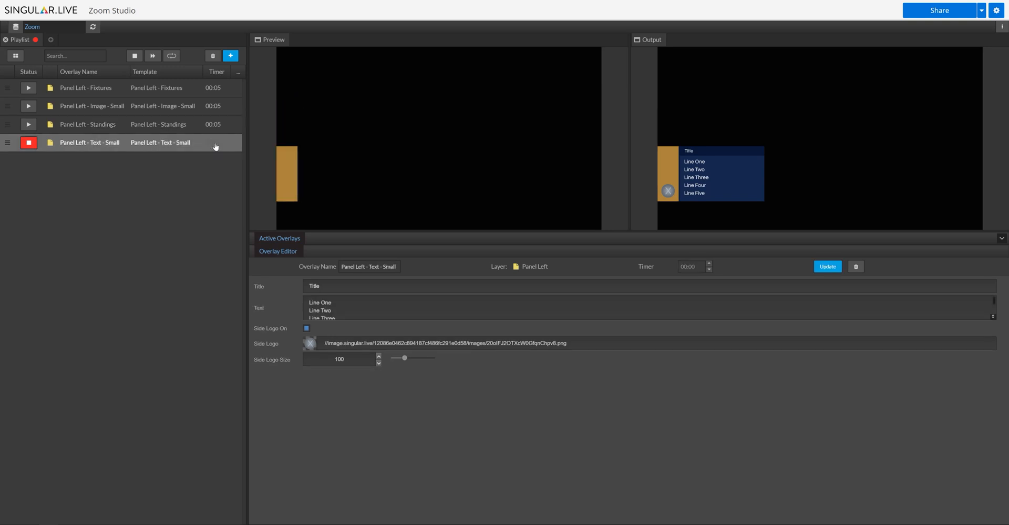
Step: Take the Panel Left - Text - Small overlay off the output
click(29, 142)
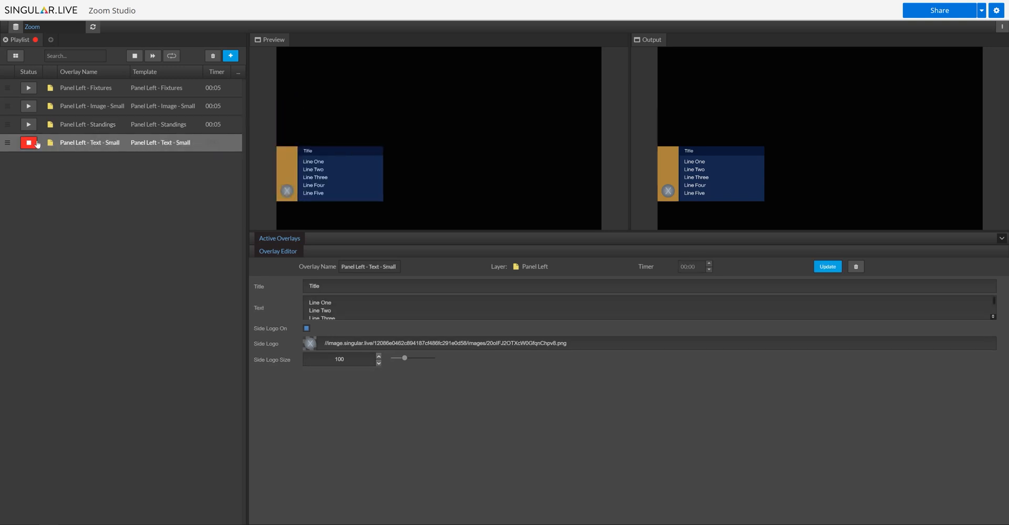
click(27, 143)
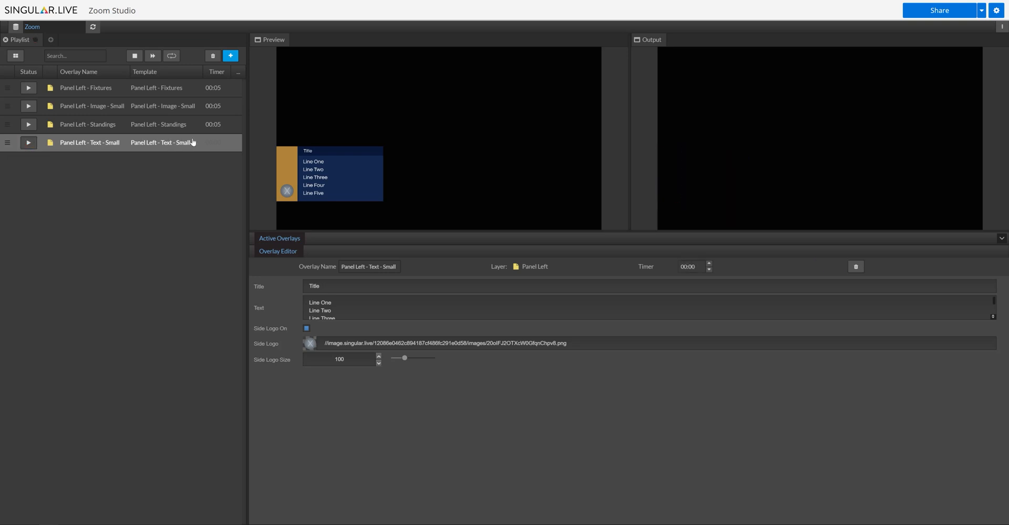
right_click(90, 143)
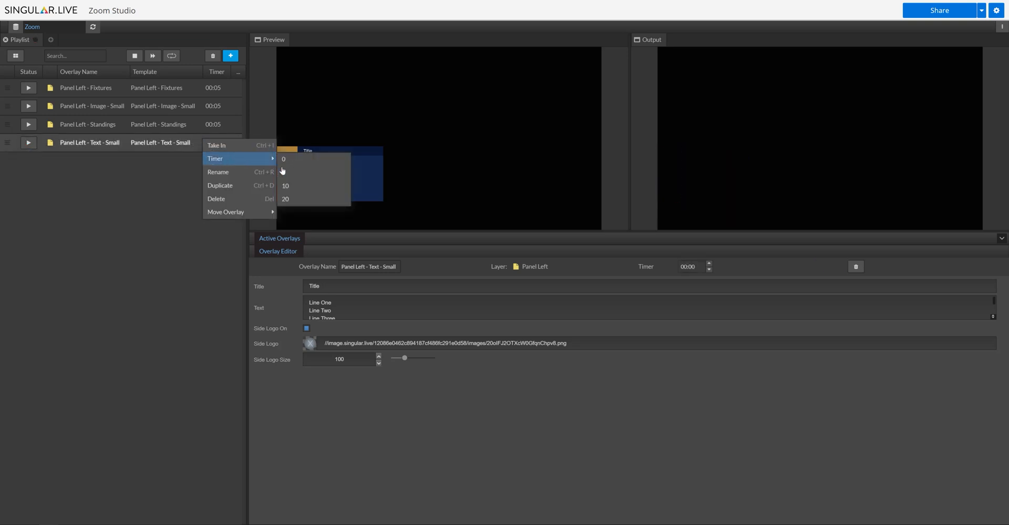
Step: Give the Text - Small panel a 5-second timer and play the Fixtures panel
click(285, 186)
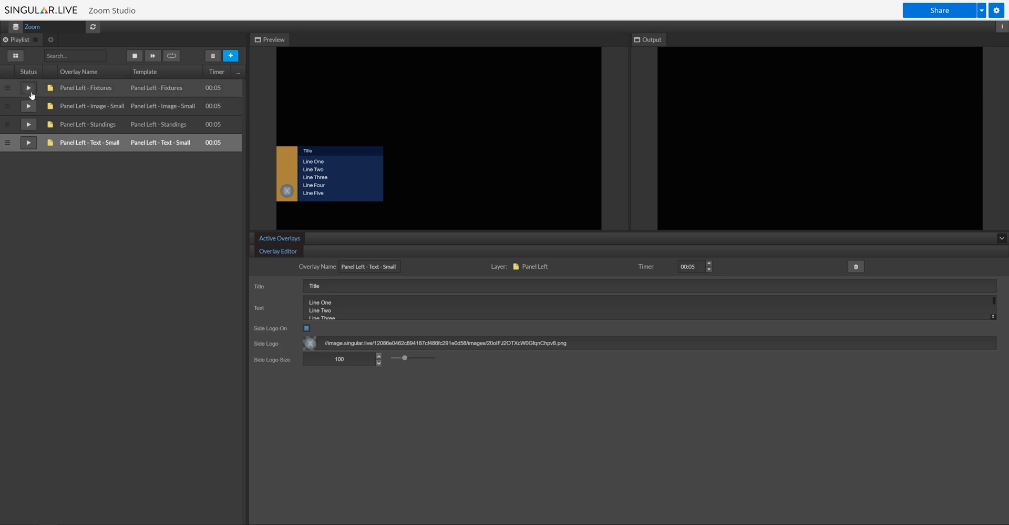
click(28, 88)
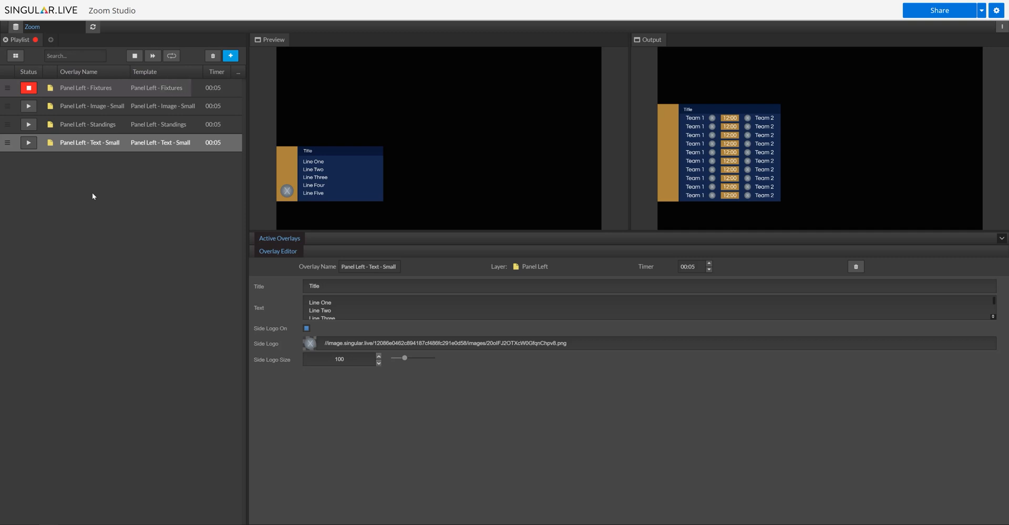
click(28, 89)
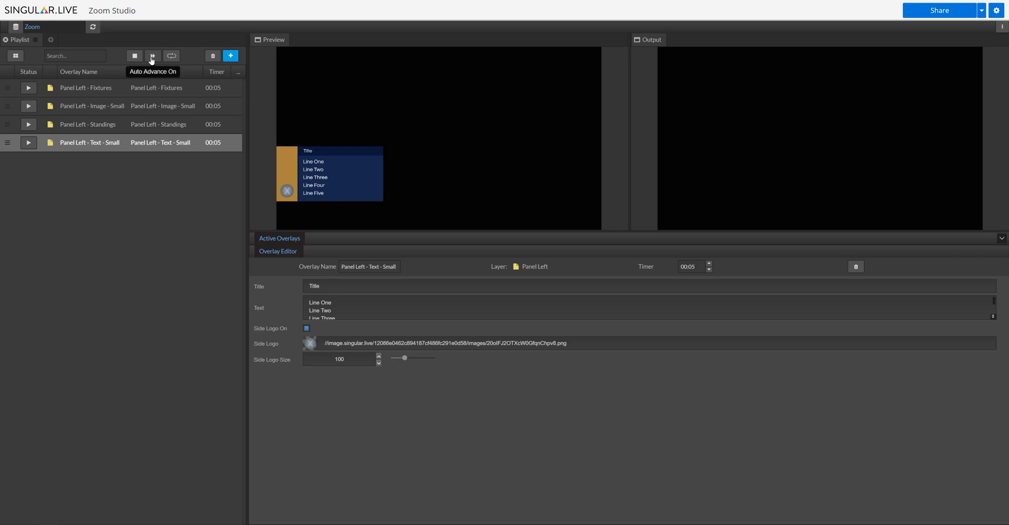
Step: Enable Auto Advance and let playback cycle from Fixtures through the side panels
click(153, 56)
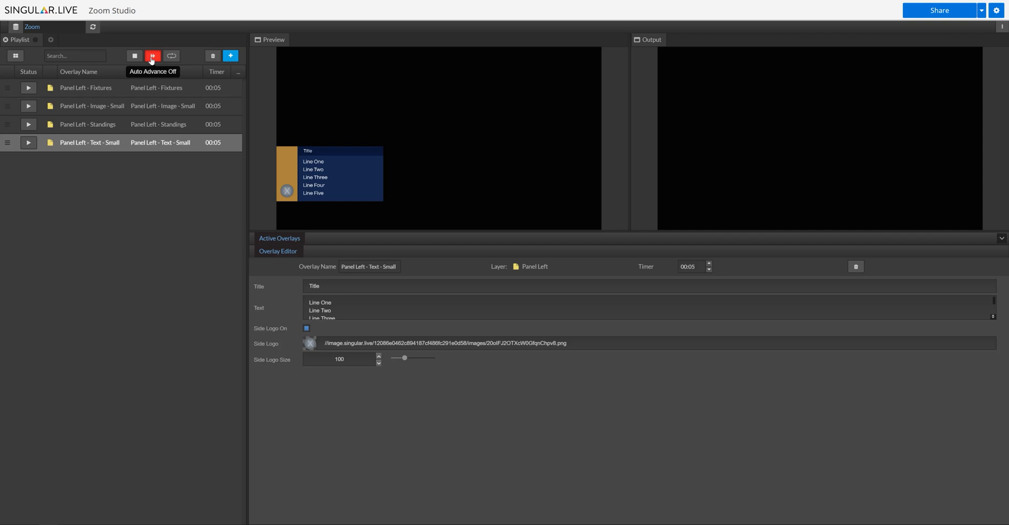
click(154, 56)
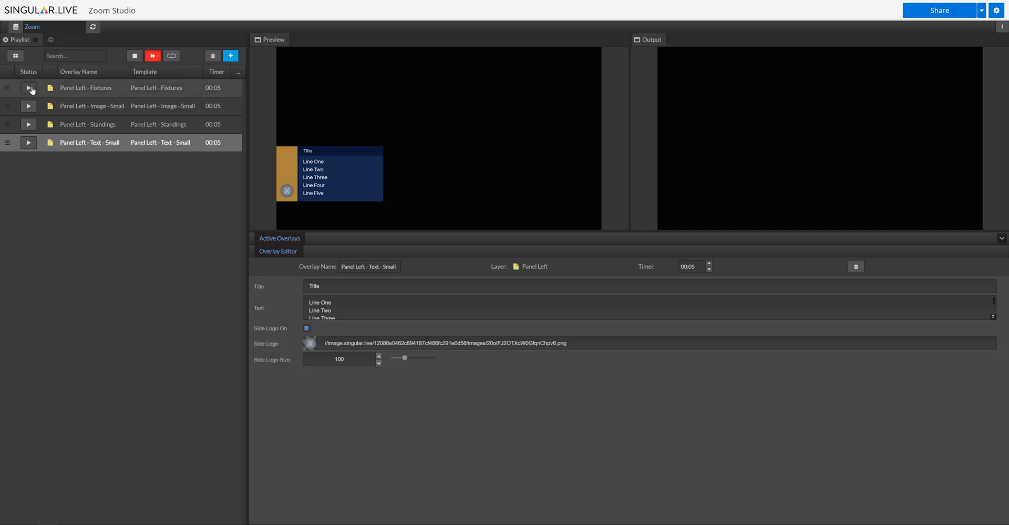
click(28, 88)
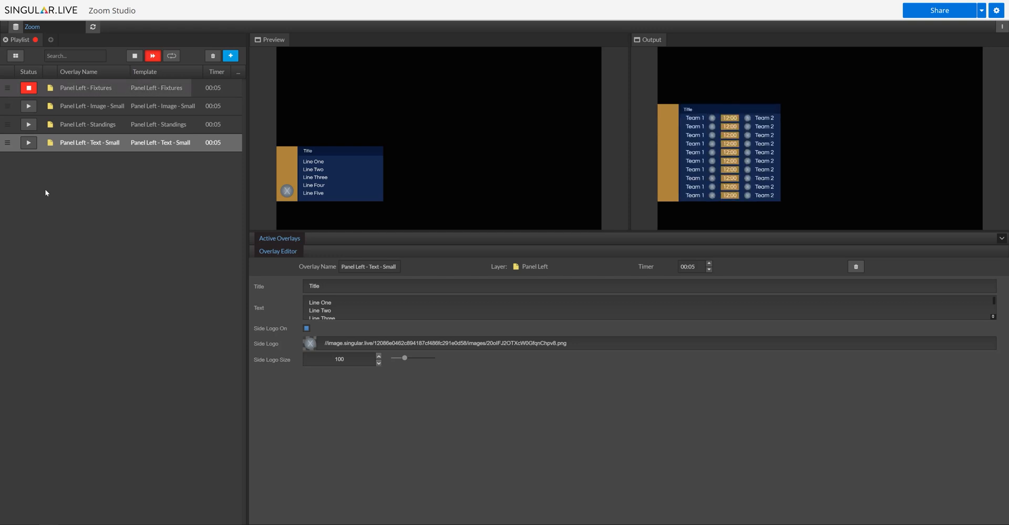
click(28, 106)
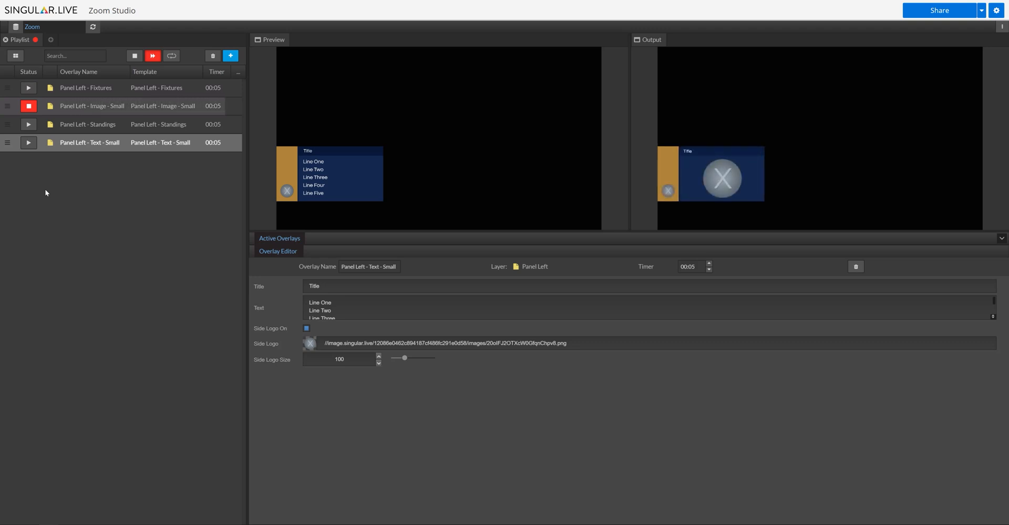
click(30, 125)
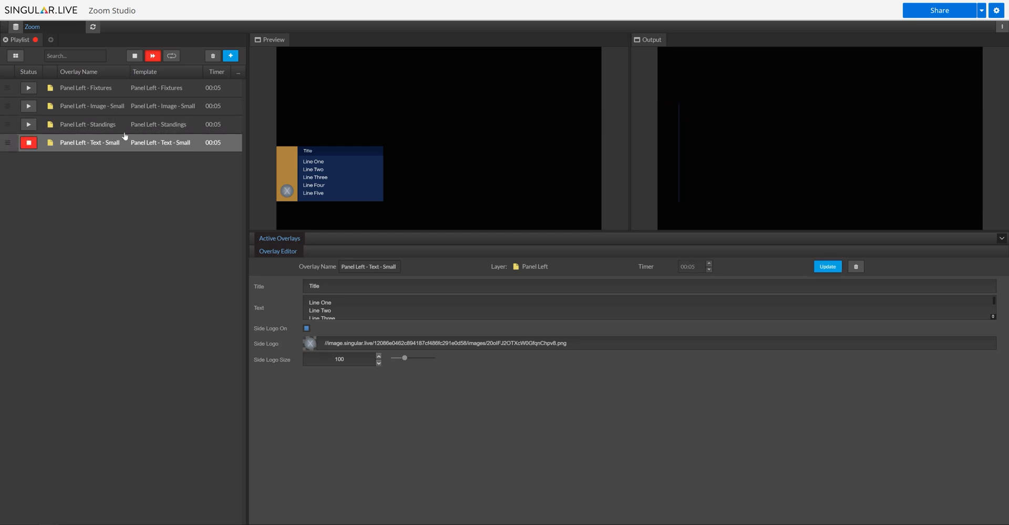
Step: Clear the Image - Small panel's timer and restart playback from Fixtures
click(93, 106)
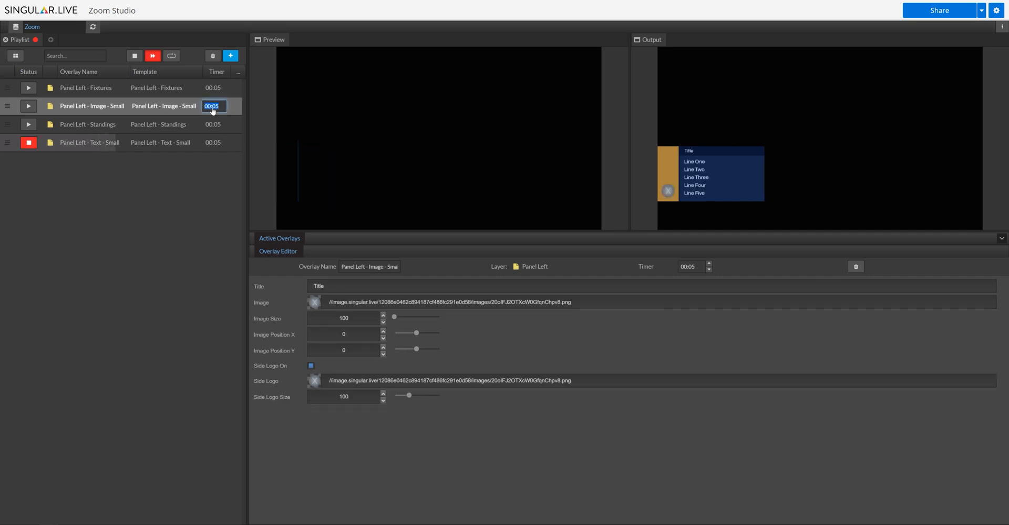
click(29, 106)
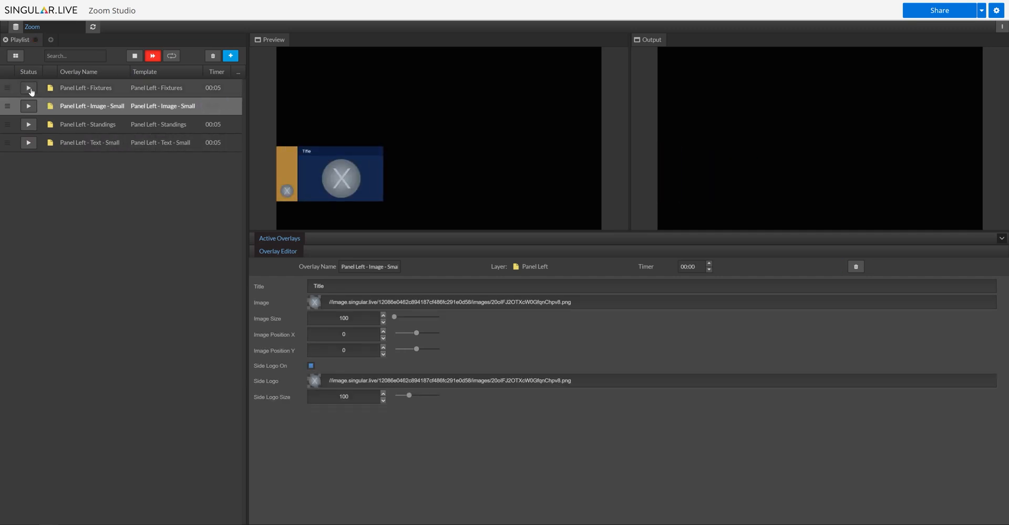
click(29, 88)
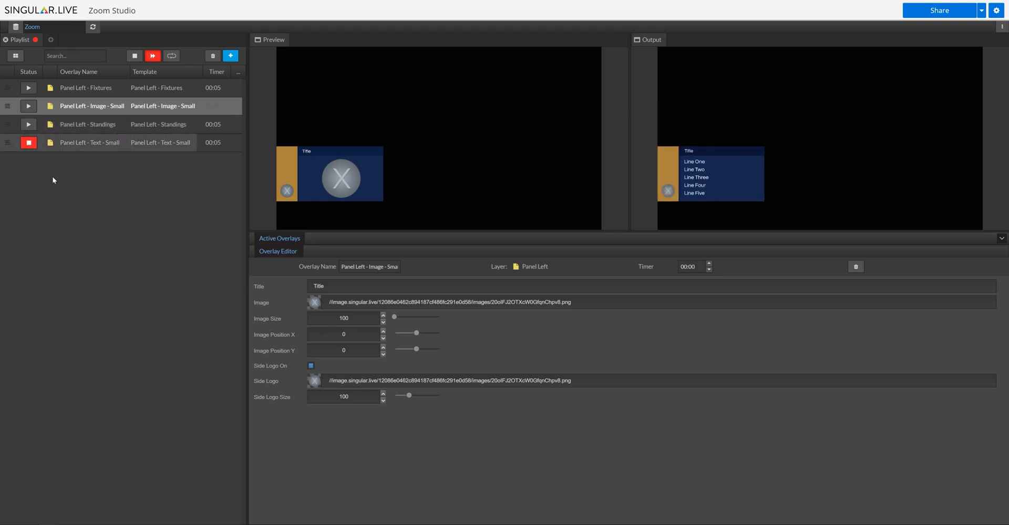
click(29, 142)
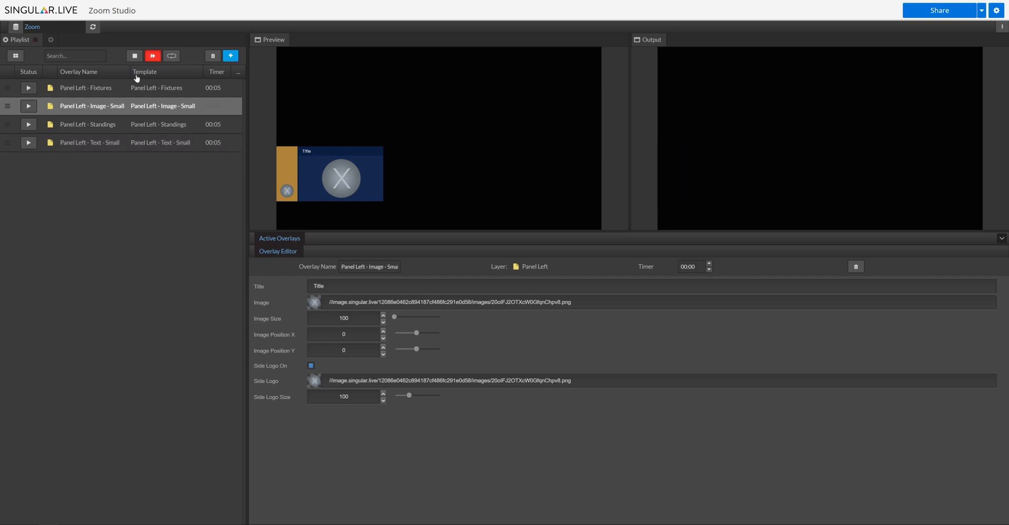
mouse_move(171, 56)
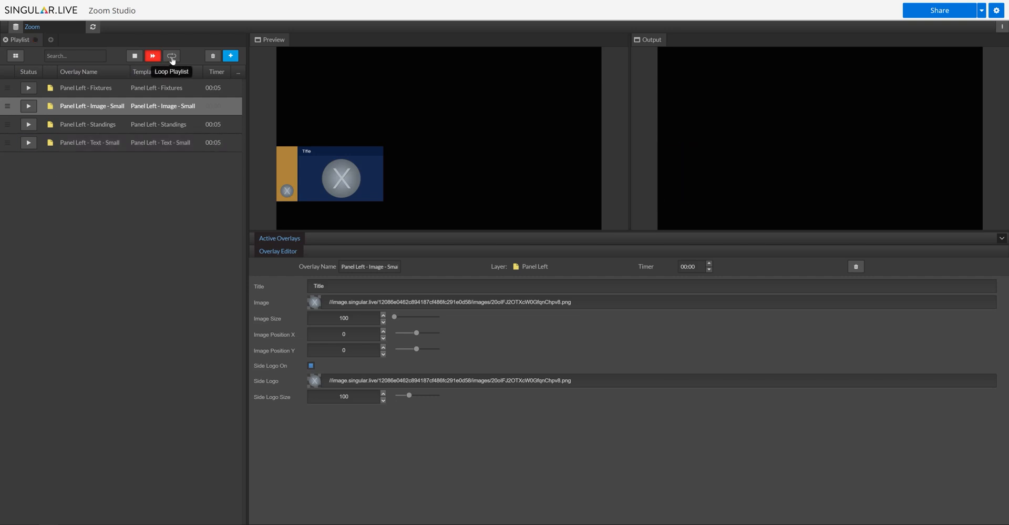
Step: Enable Loop Playlist and start the side panels from Panel Left - Fixtures
click(171, 56)
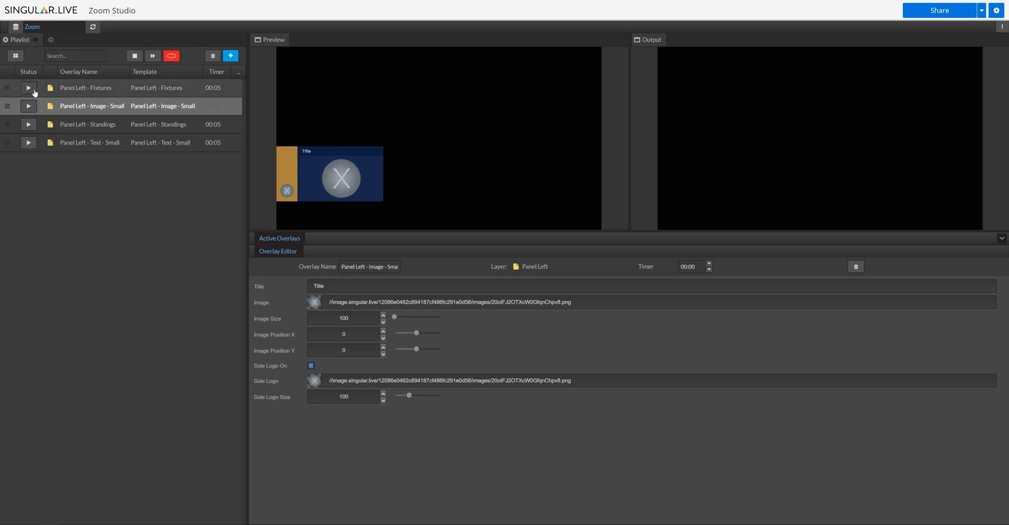
click(30, 88)
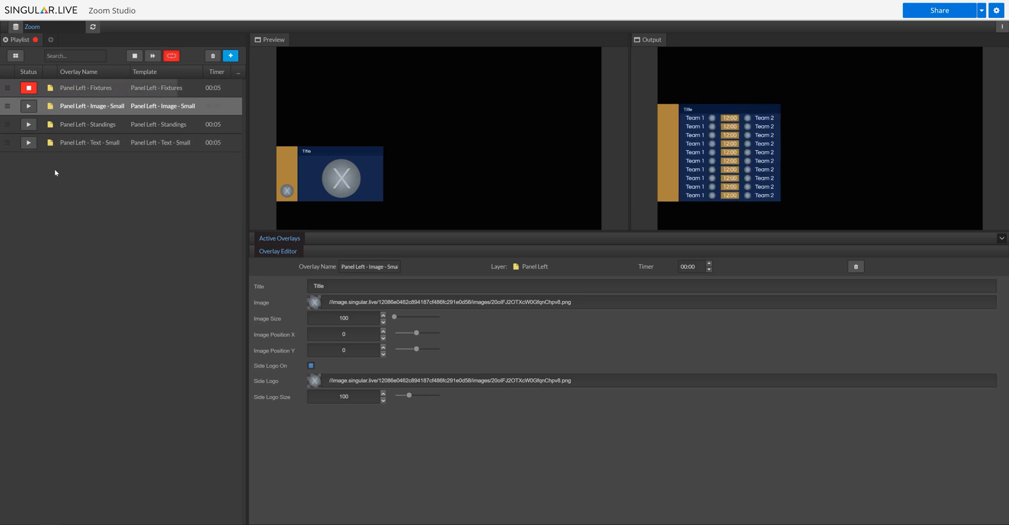
click(29, 124)
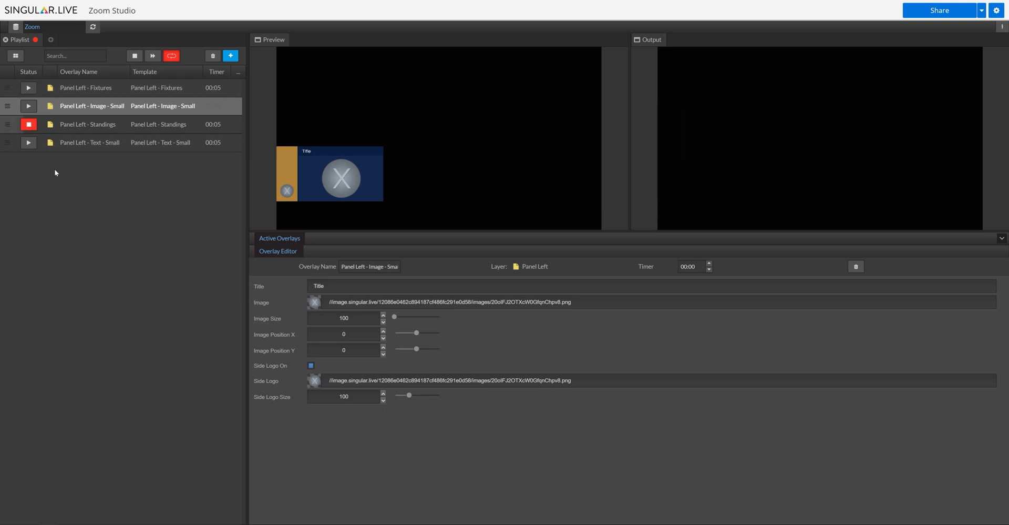
click(29, 124)
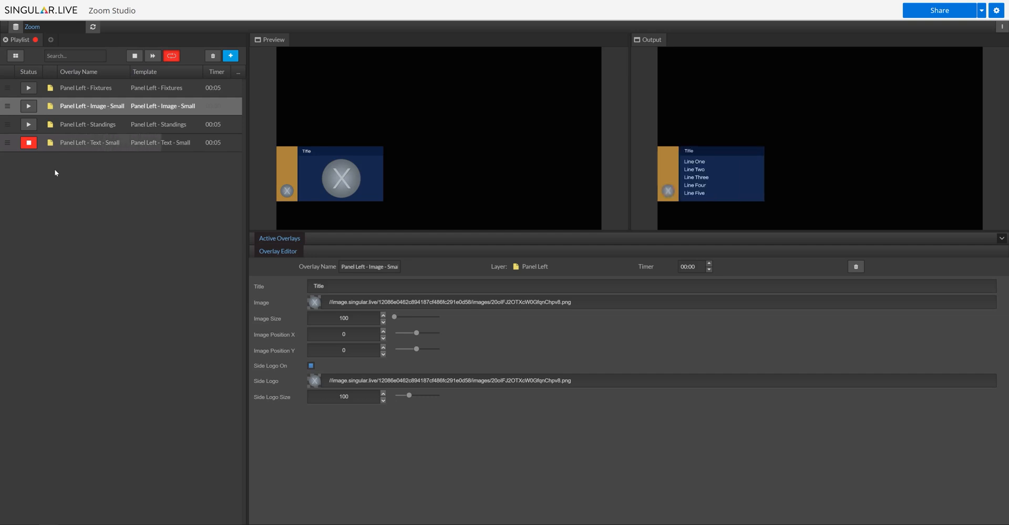
click(28, 89)
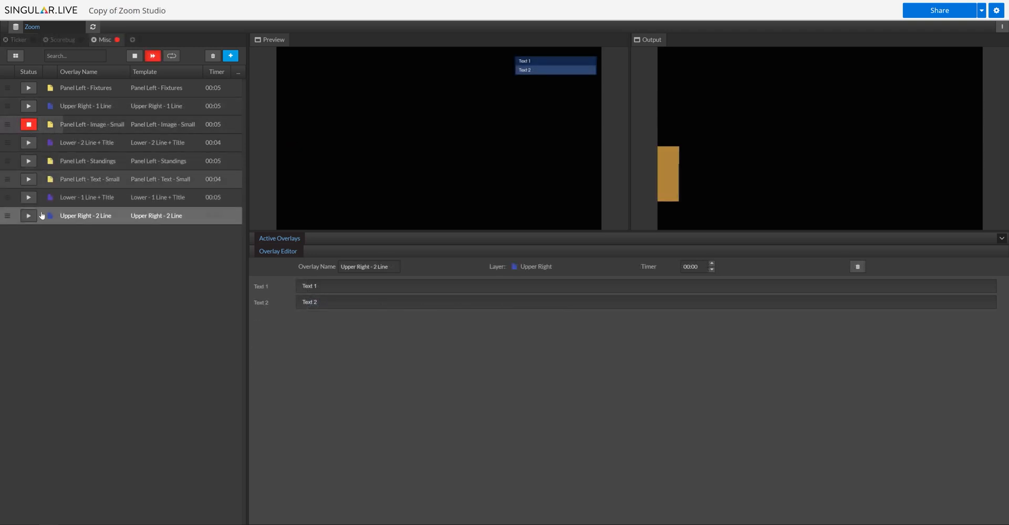
Step: Play the Misc playlist from Upper Right - 2 Line and let it auto-advance to the end
click(29, 215)
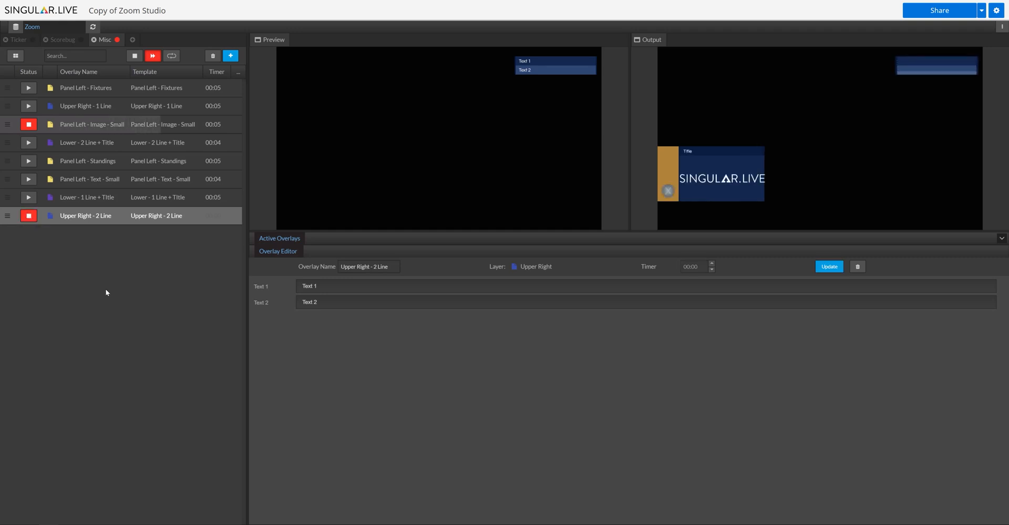
click(29, 215)
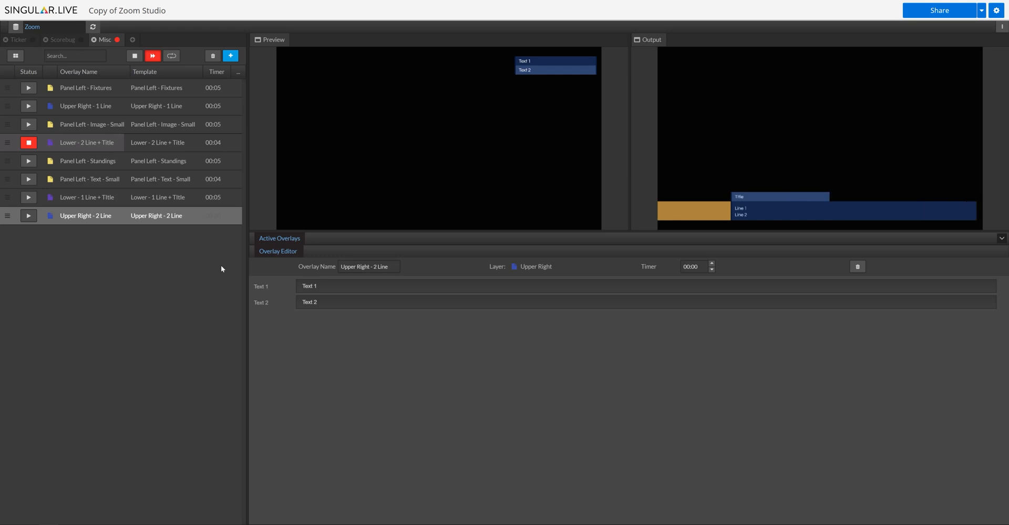
mouse_move(145, 256)
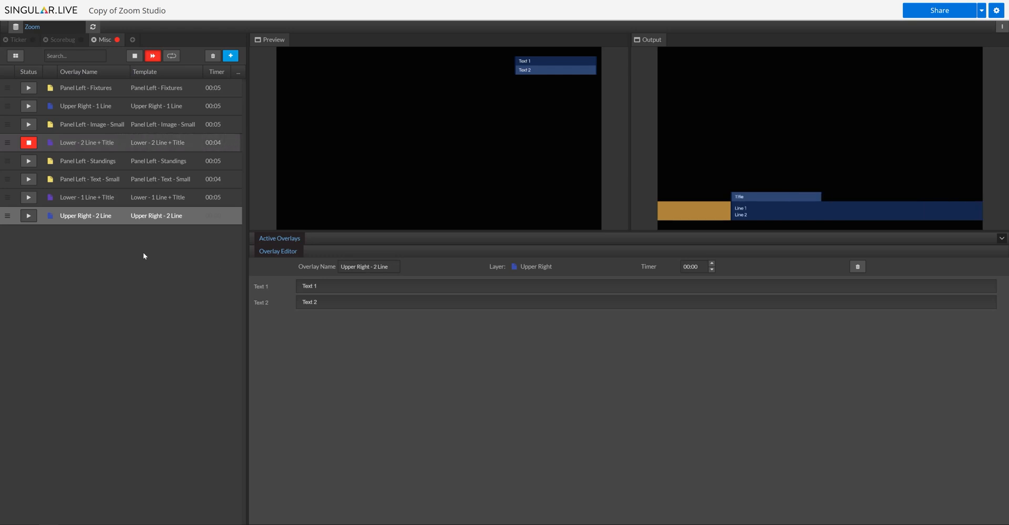
click(30, 143)
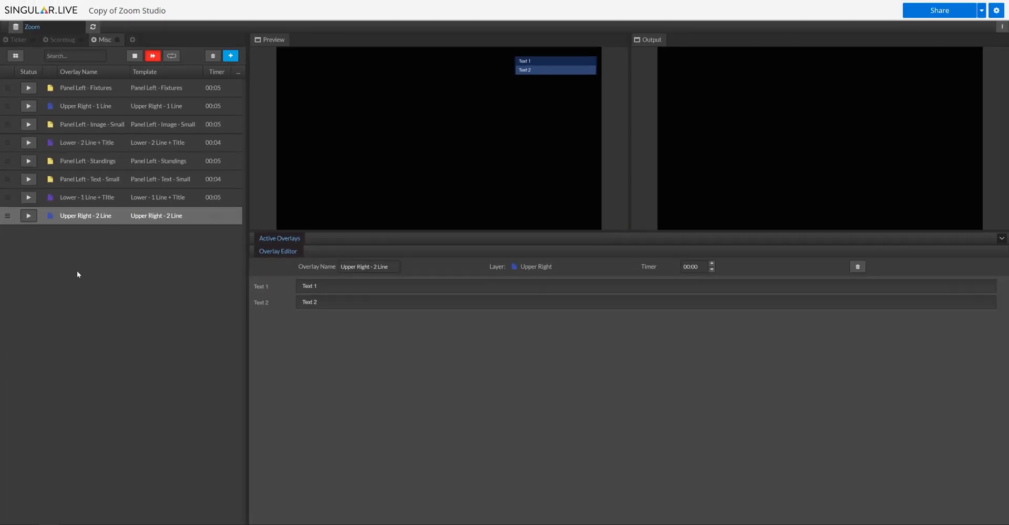
Step: Start the first breaking-news ticker overlay from the Ticker playlist
click(15, 39)
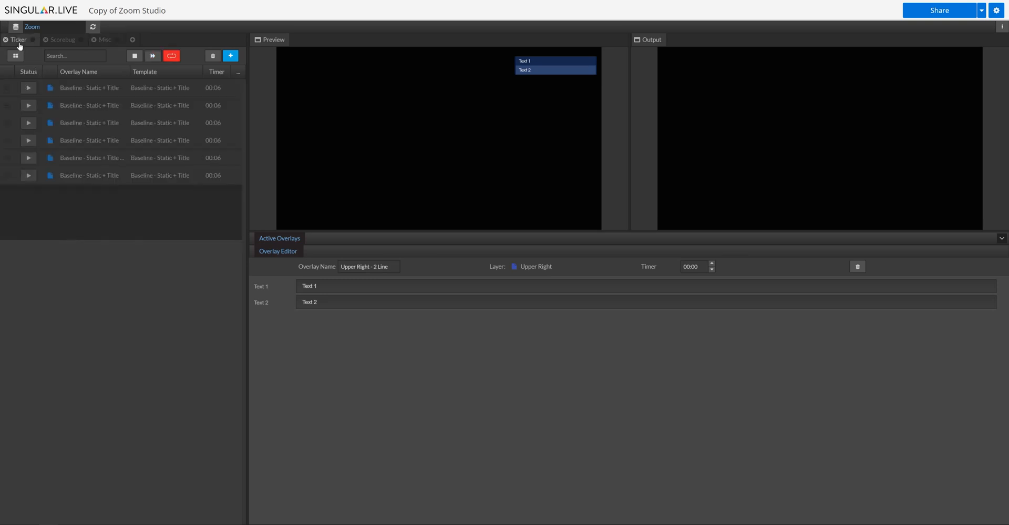
click(28, 88)
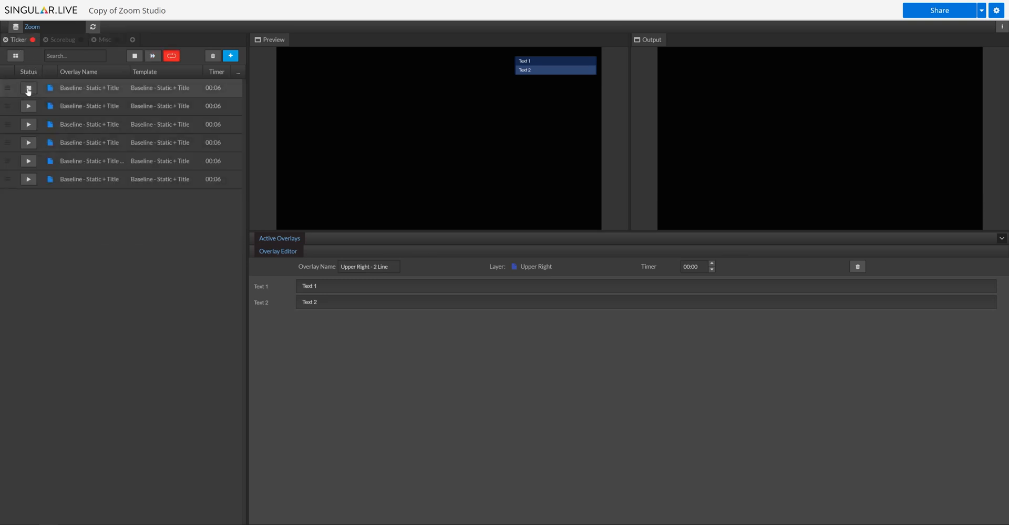
click(29, 88)
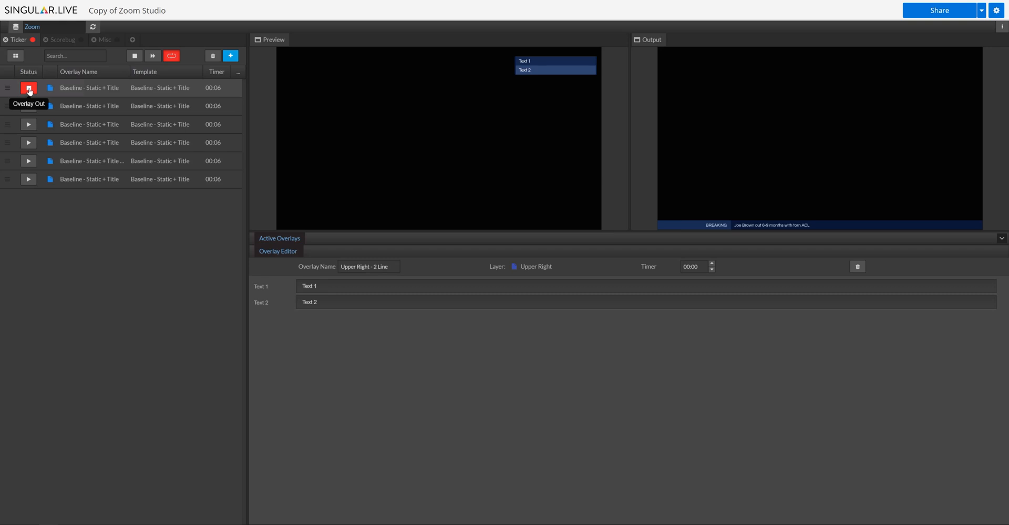
mouse_move(61, 44)
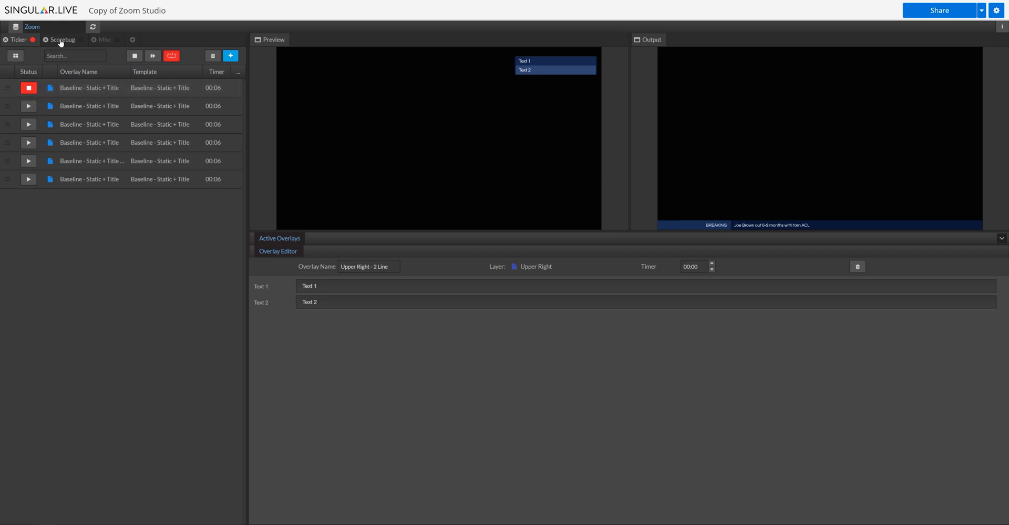
Step: Play the Score Bug - Soccer overlay alongside the ticker
click(64, 39)
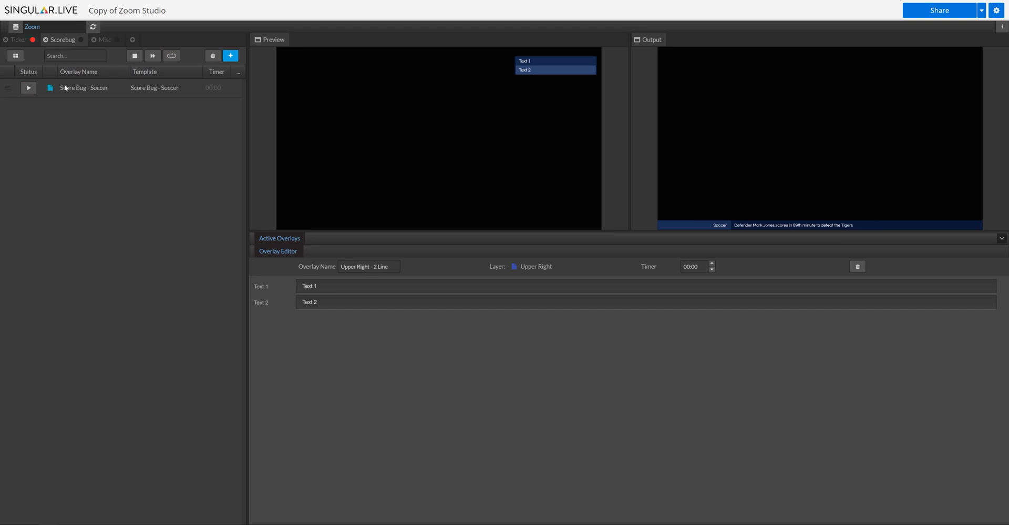
click(27, 87)
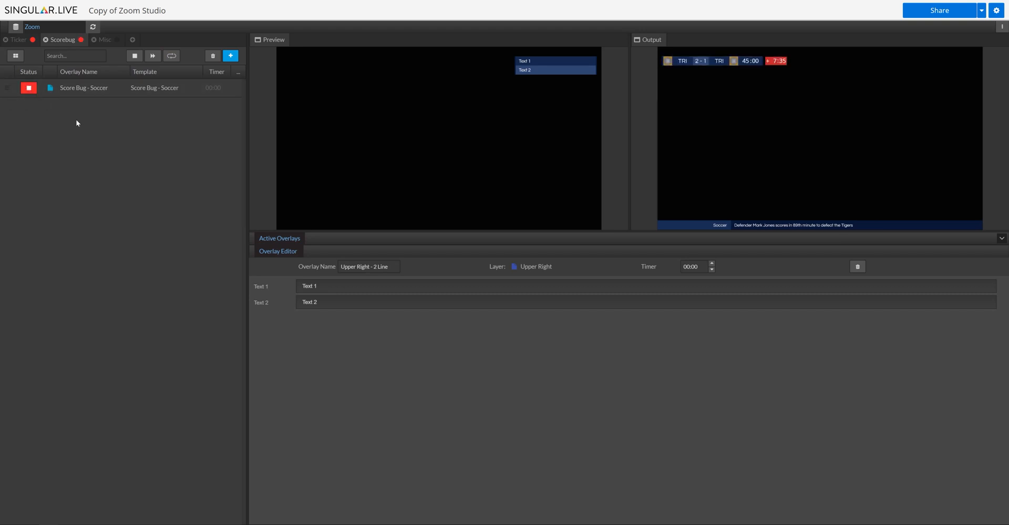
click(106, 40)
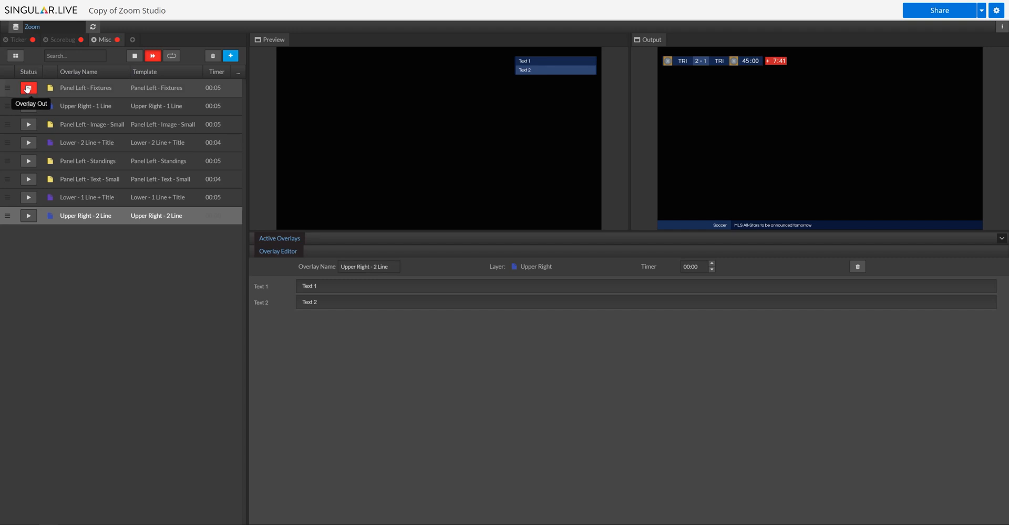
Step: Restart the Misc side panels with Upper Right - 2 Line timed at 00:05
right_click(85, 216)
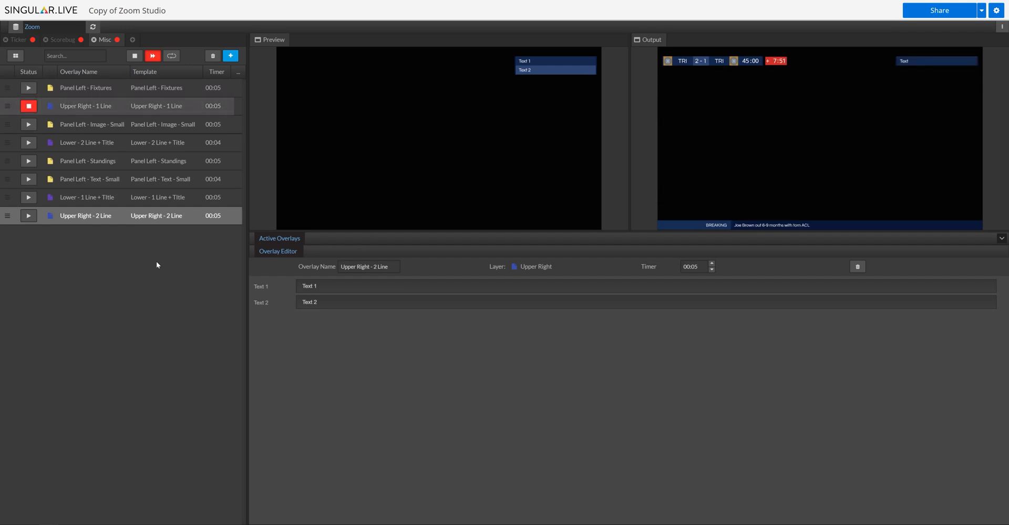
click(29, 125)
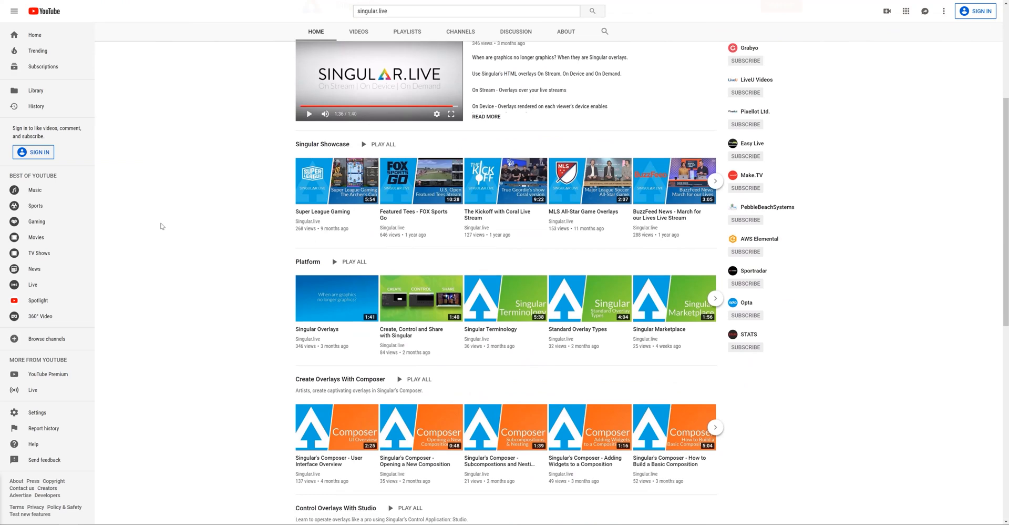
Step: Scroll the Singular.live YouTube channel down to the Inside Singular section
scroll(down, 3)
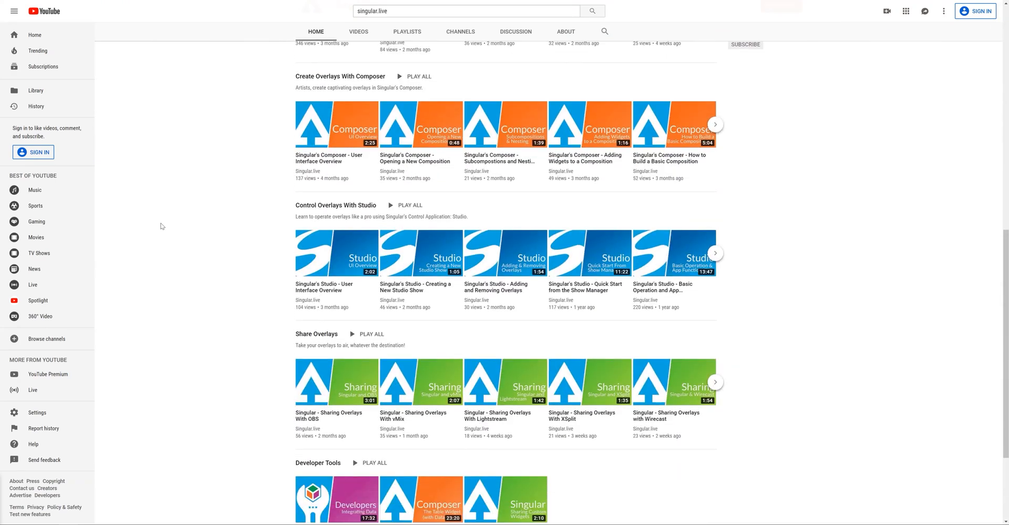
scroll(down, 3)
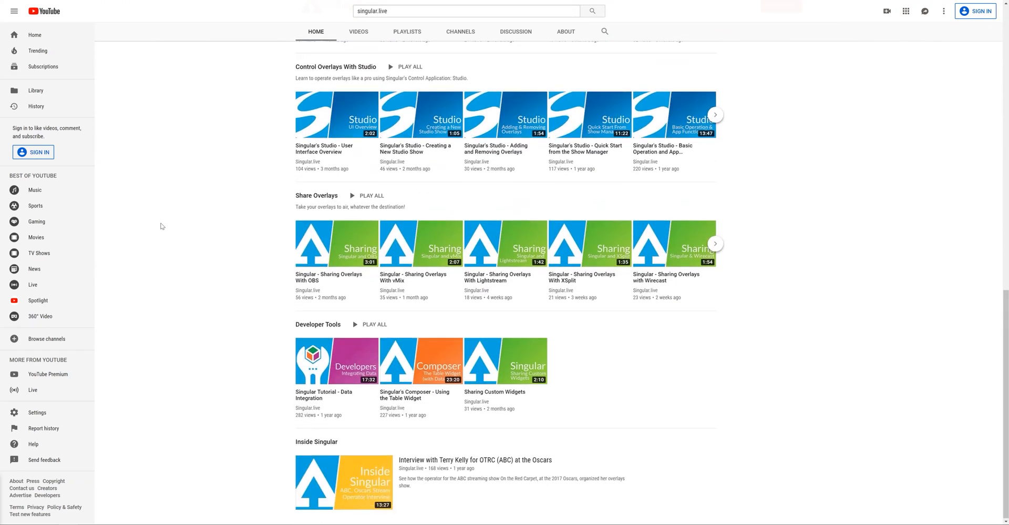